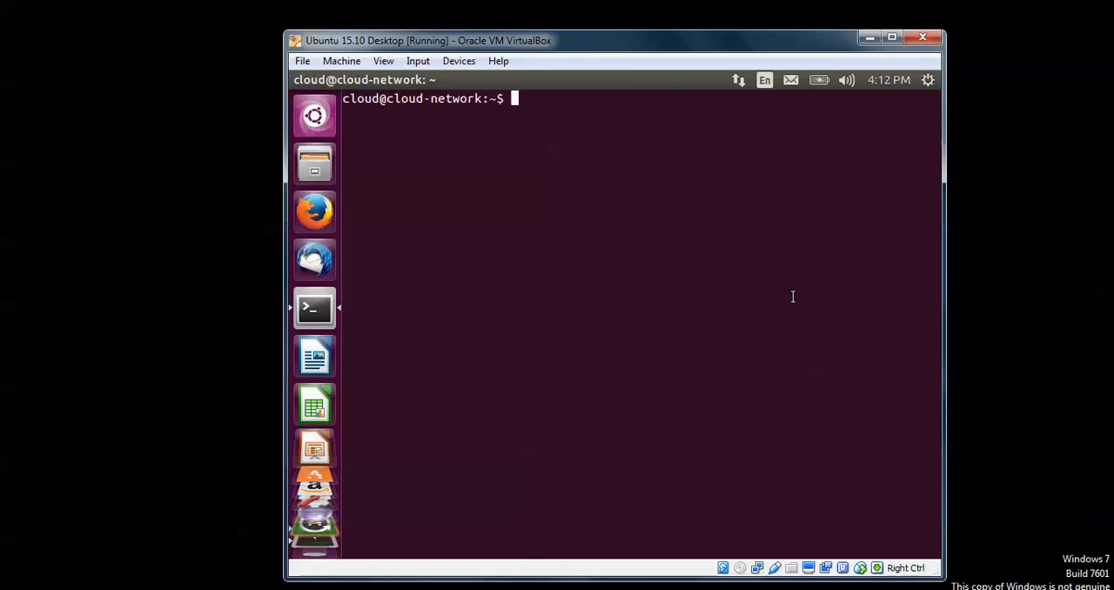
mouse_move(566, 205)
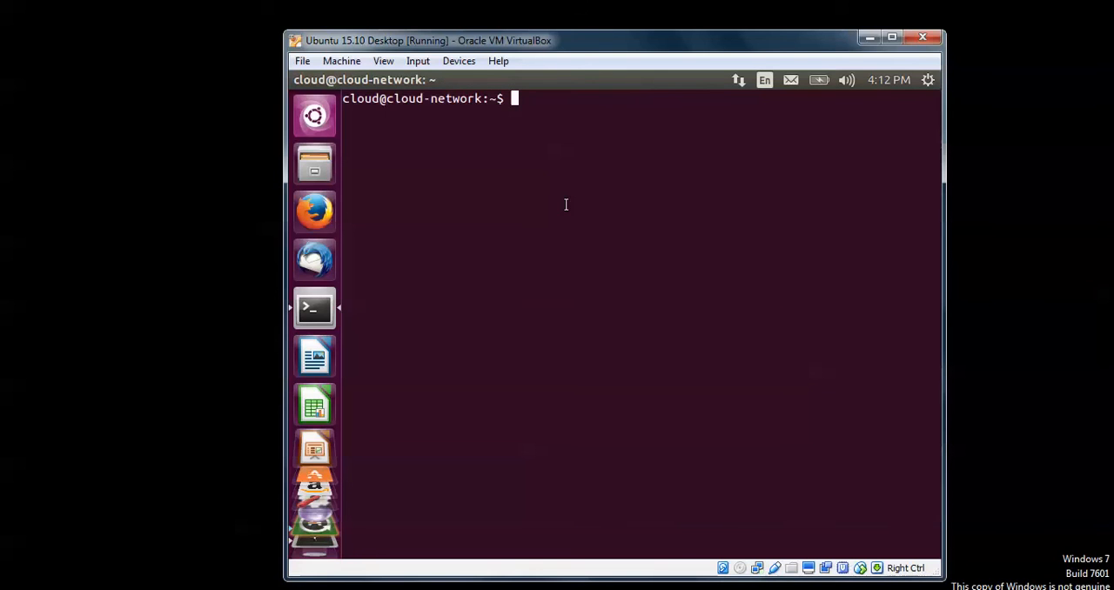
type("sudo")
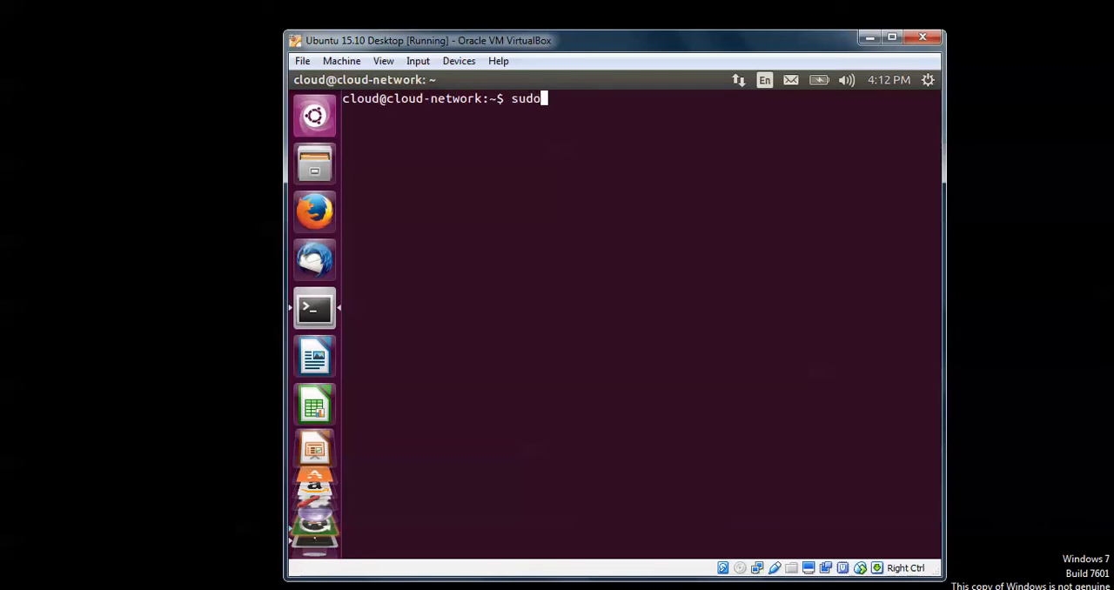
type("apt-gt")
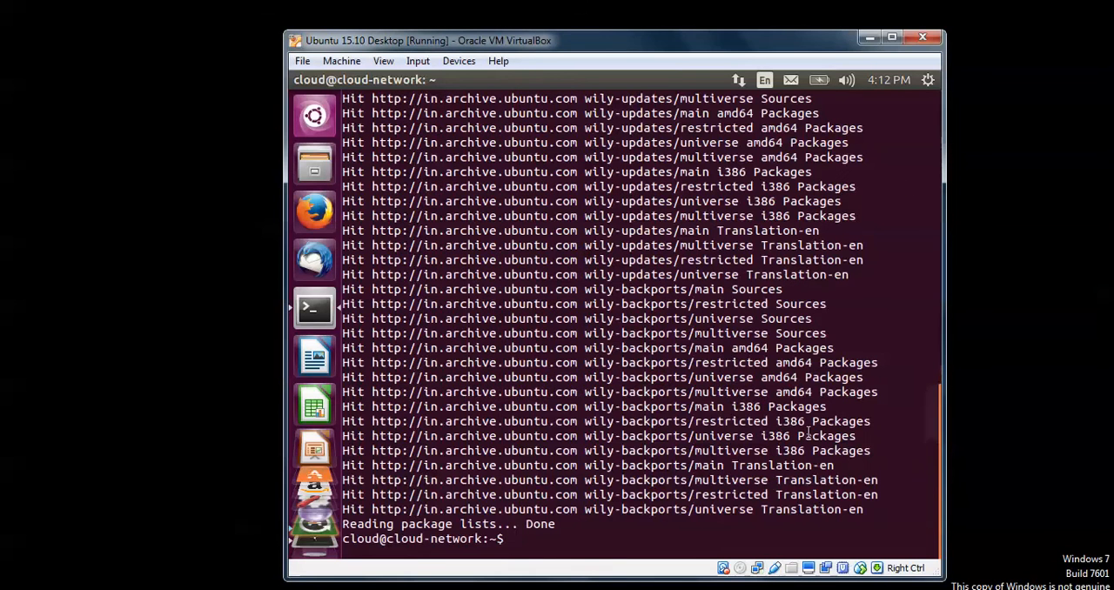
type("clear")
type("sudo upd")
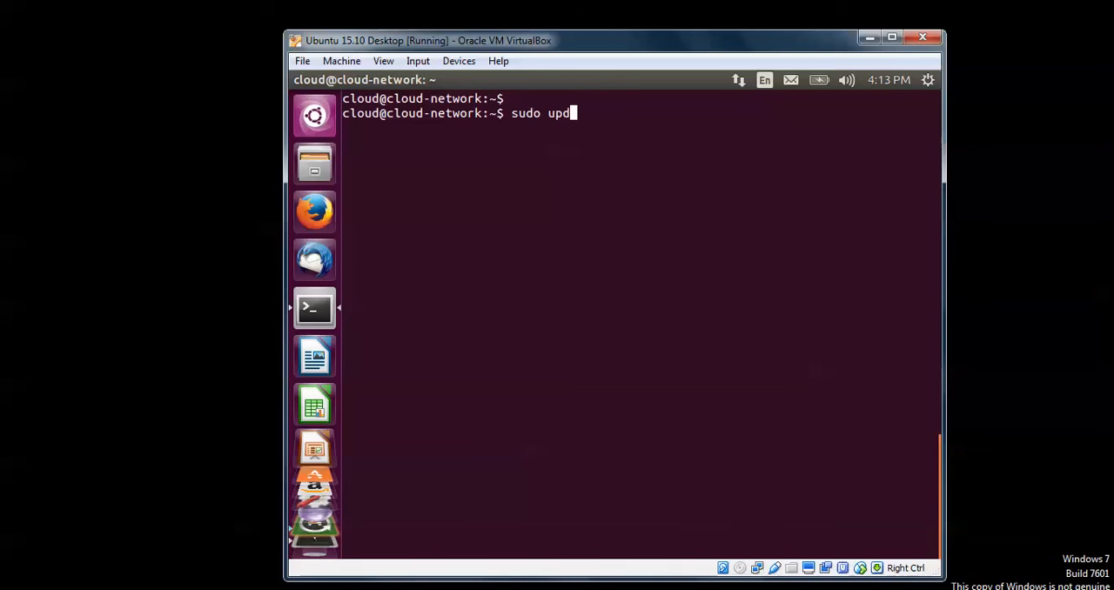
type("ate-ma")
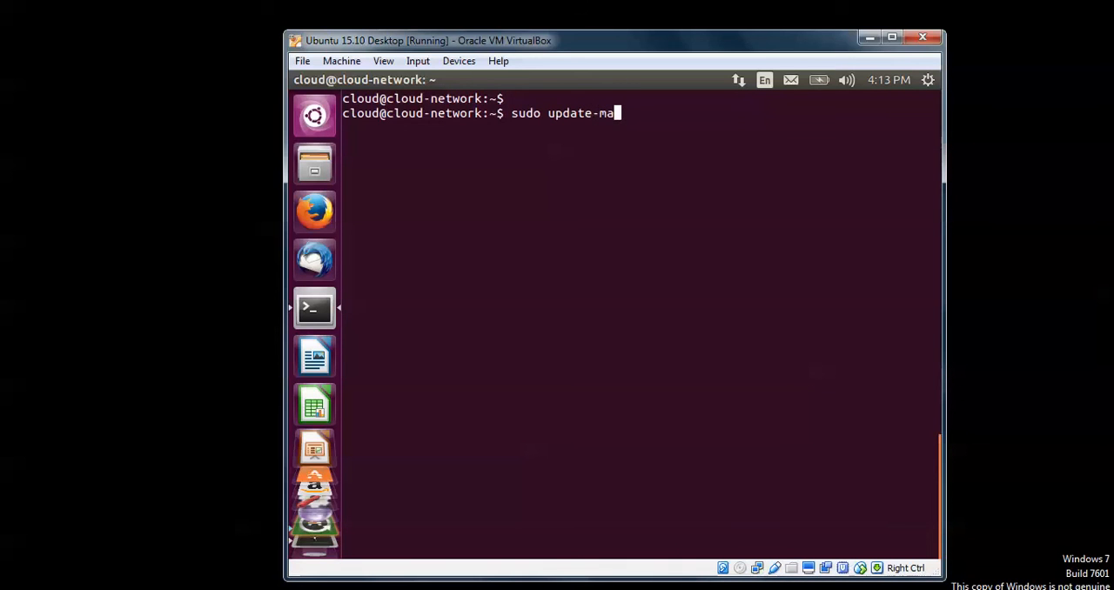
type("nager")
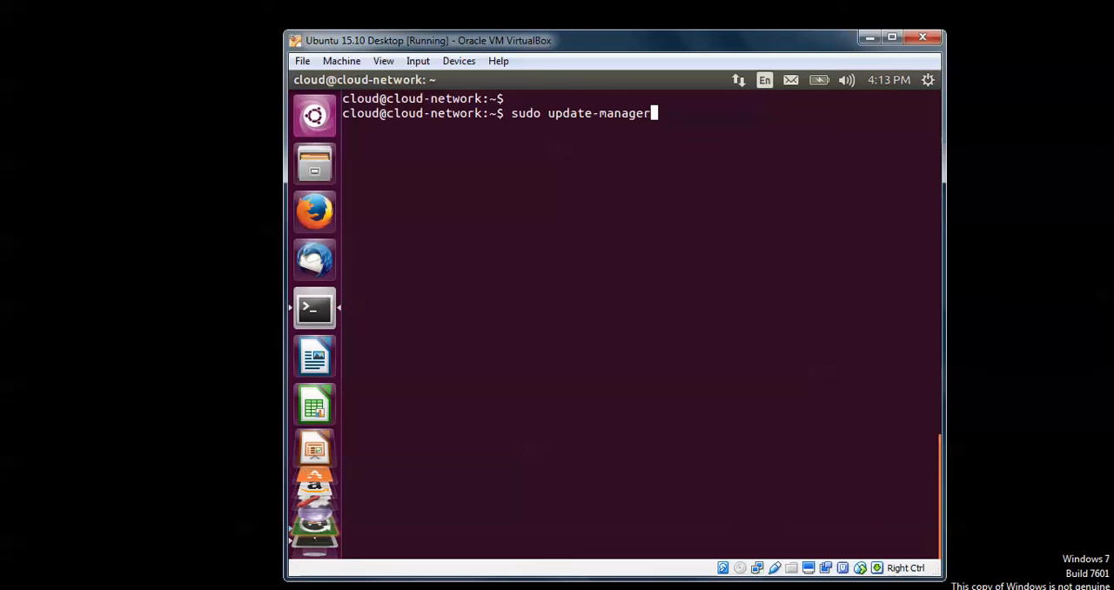